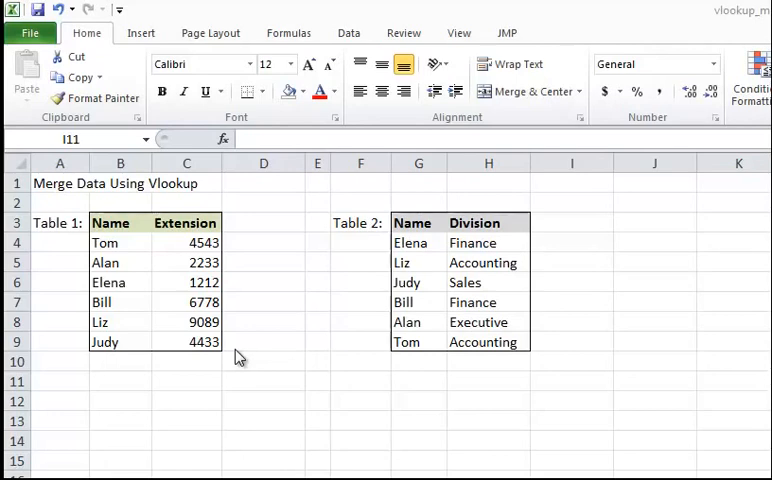
{"action": "mouse_move", "coordinate": [80, 224]}
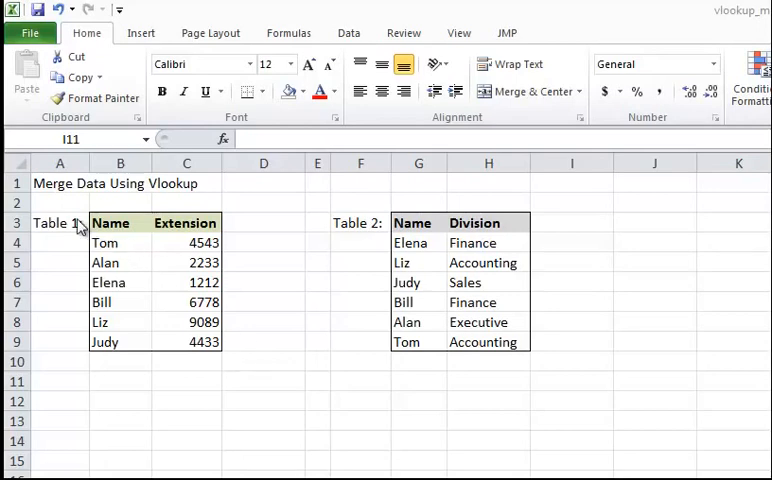
{"action": "mouse_move", "coordinate": [168, 246]}
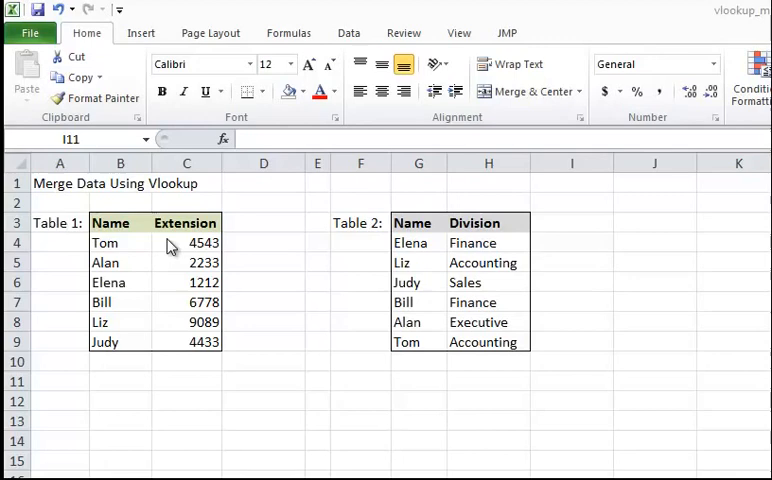
{"action": "mouse_move", "coordinate": [176, 324]}
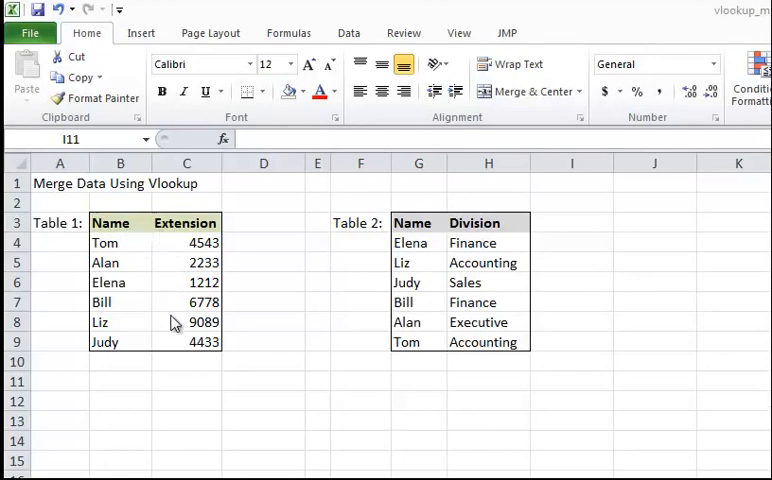
{"action": "mouse_move", "coordinate": [120, 330]}
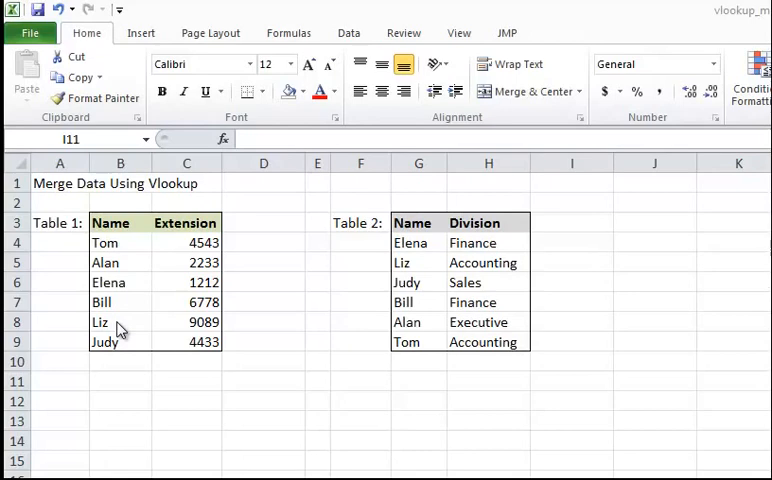
{"action": "mouse_move", "coordinate": [112, 232]}
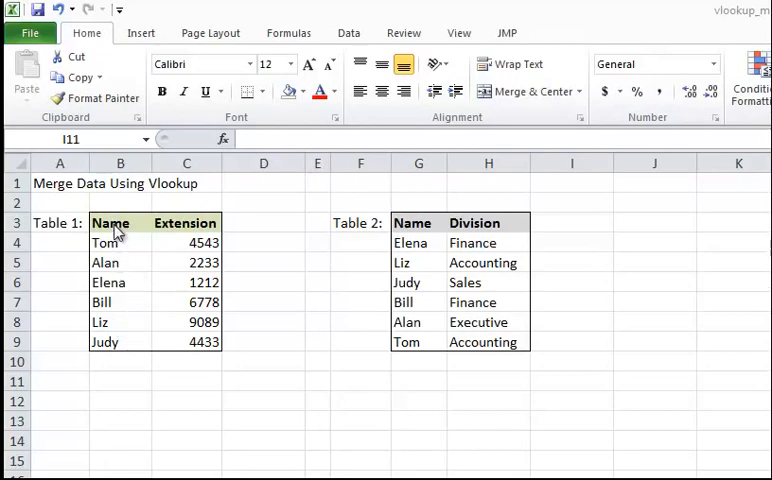
{"action": "mouse_move", "coordinate": [118, 338]}
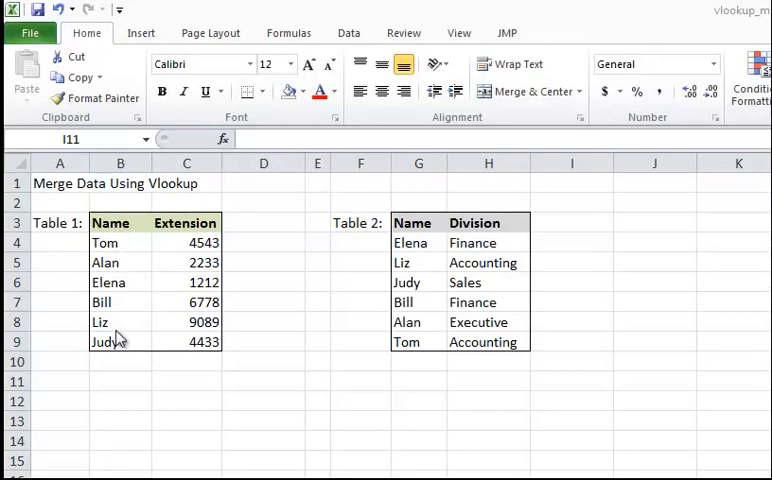
{"action": "mouse_move", "coordinate": [200, 238]}
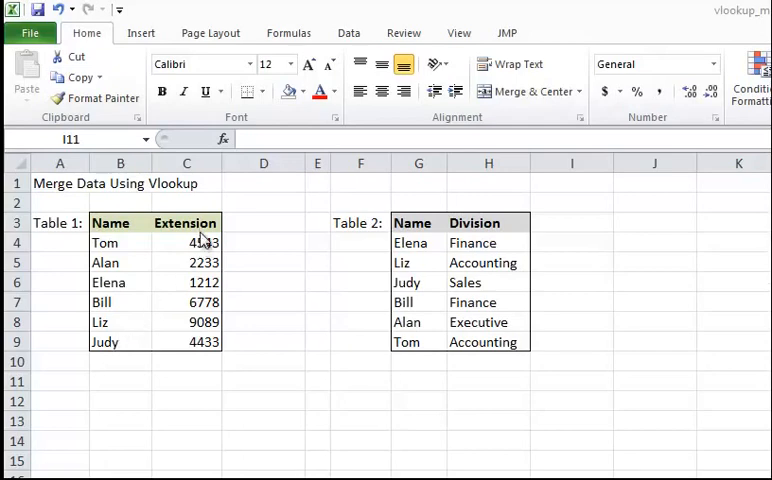
{"action": "mouse_move", "coordinate": [200, 336]}
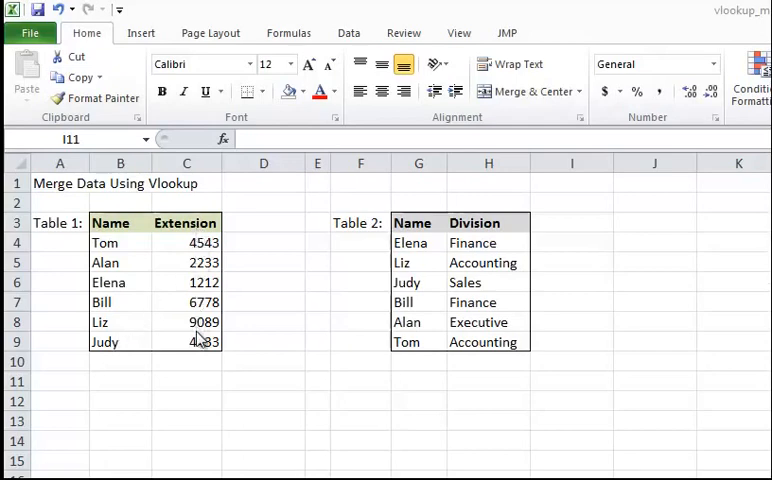
{"action": "mouse_move", "coordinate": [390, 258]}
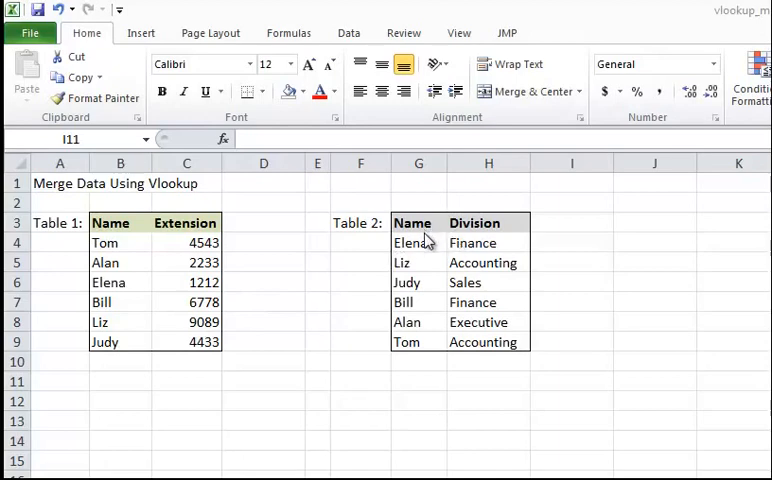
{"action": "mouse_move", "coordinate": [462, 252]}
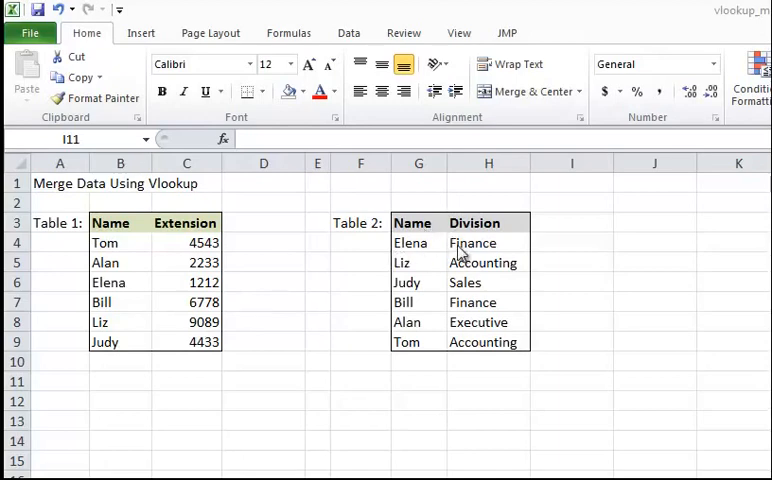
{"action": "mouse_move", "coordinate": [490, 284]}
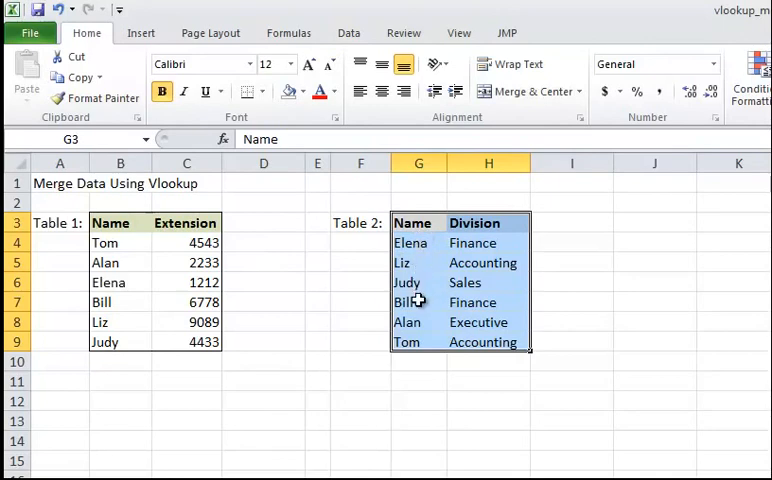
{"action": "mouse_move", "coordinate": [436, 320]}
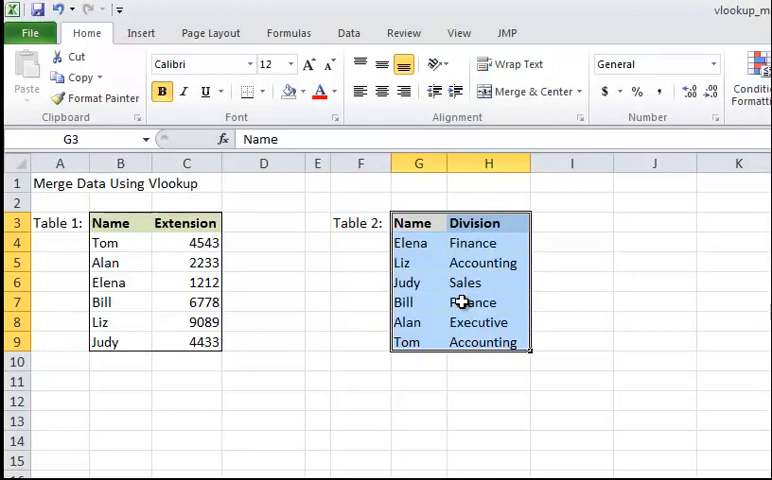
{"action": "mouse_move", "coordinate": [218, 242]}
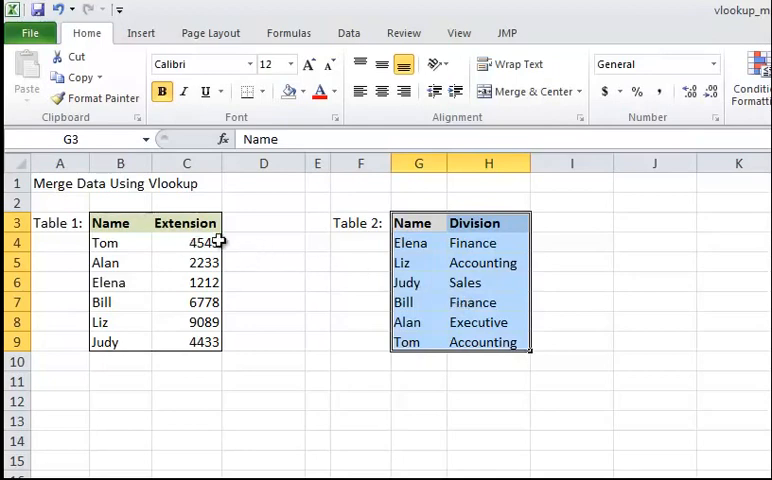
Start a VLOOKUP in D4 with Tom (B4) as lookup value against Table 2's absolute range
{"action": "left_click", "coordinate": [264, 244]}
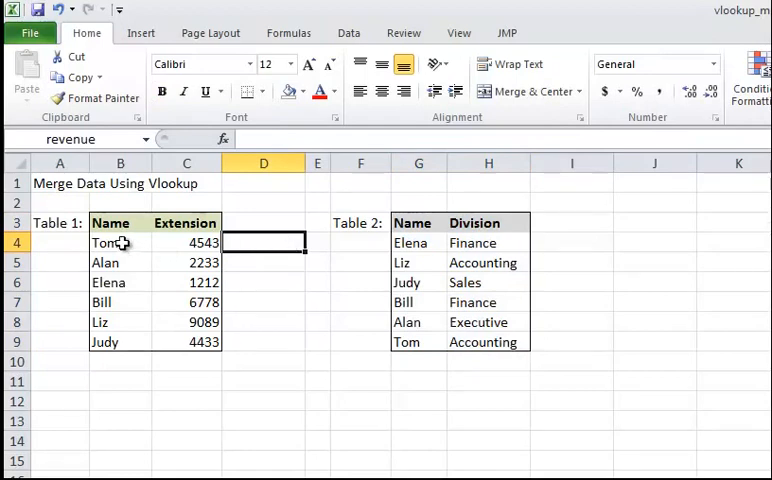
{"action": "mouse_move", "coordinate": [238, 244]}
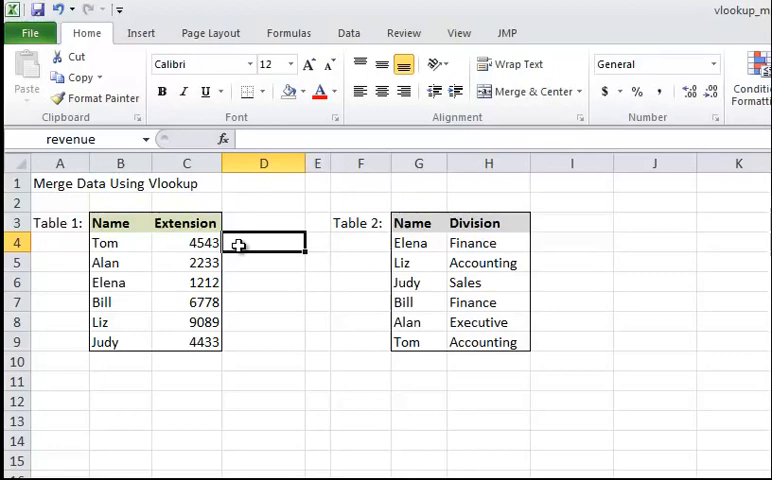
{"action": "mouse_move", "coordinate": [120, 336]}
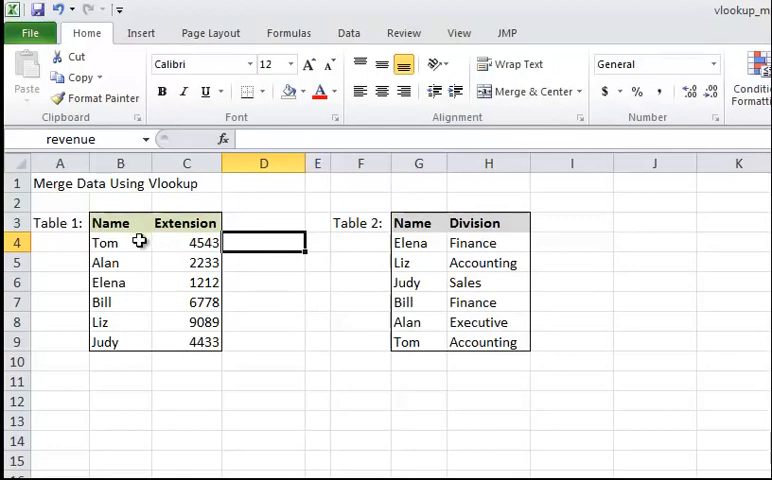
{"action": "mouse_move", "coordinate": [110, 318]}
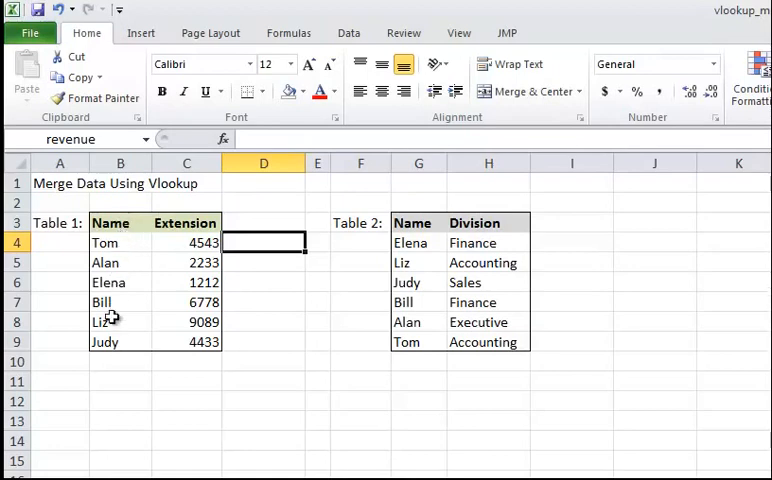
{"action": "mouse_move", "coordinate": [230, 236]}
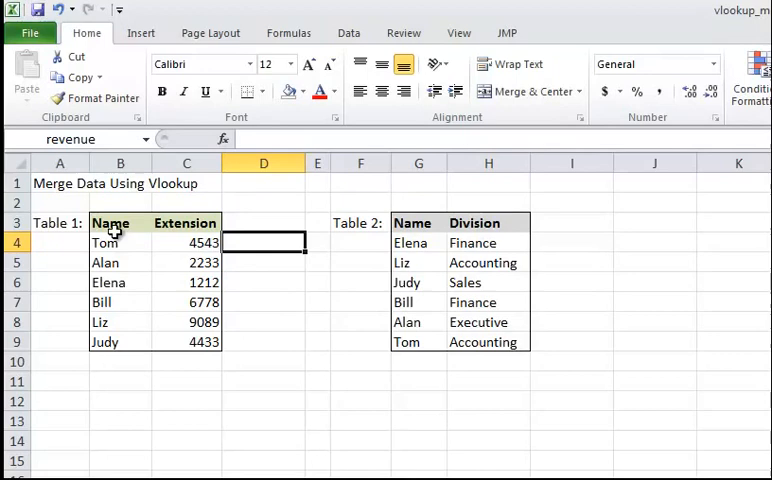
{"action": "mouse_move", "coordinate": [228, 248]}
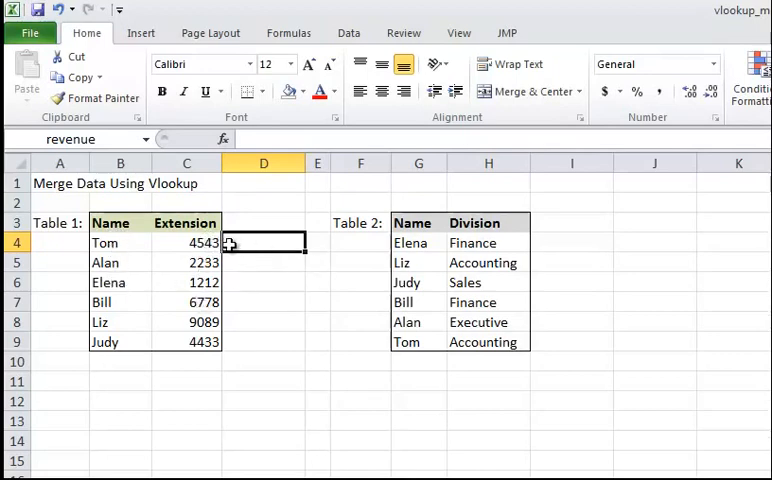
{"action": "type", "text": "=vlookup("}
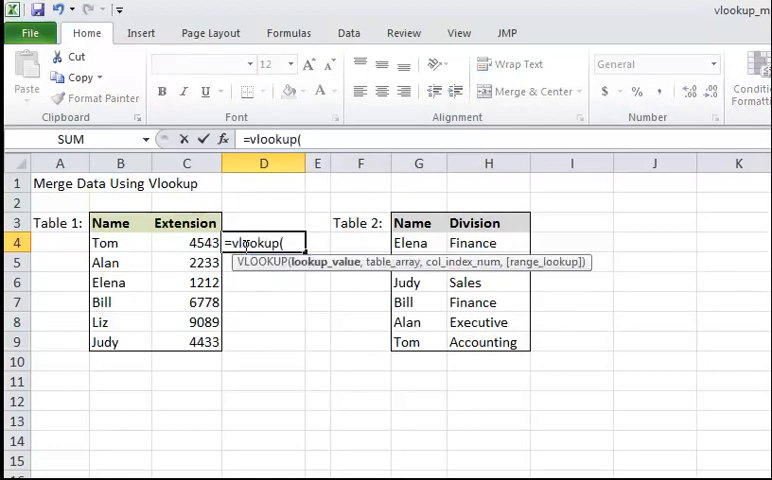
{"action": "mouse_move", "coordinate": [122, 244]}
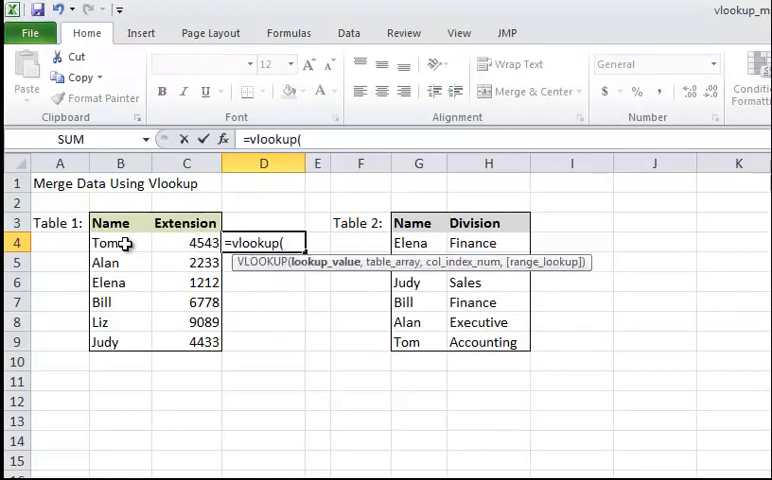
{"action": "left_click", "coordinate": [100, 244]}
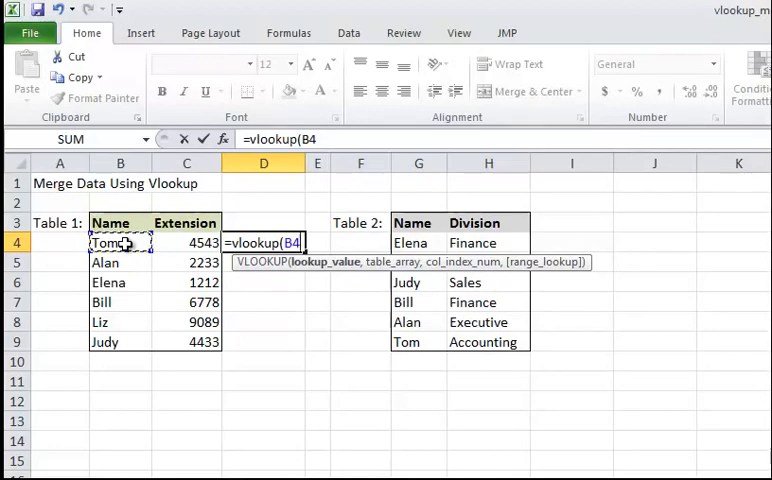
{"action": "type", "text": ",G4:H9"}
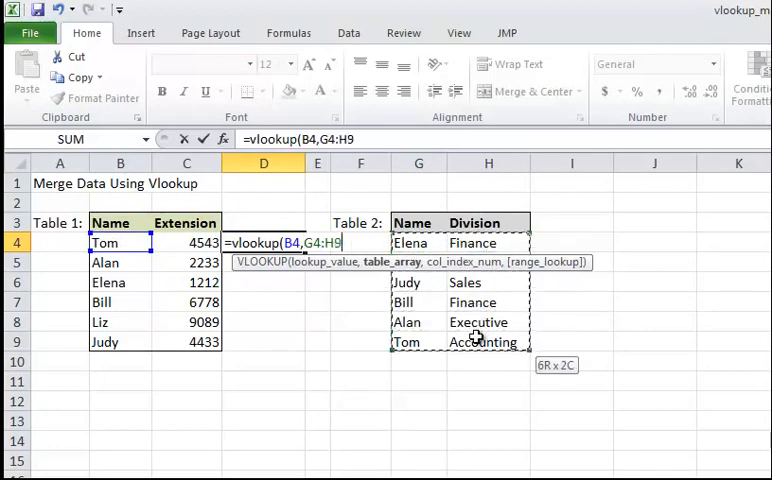
{"action": "key", "text": "f4"}
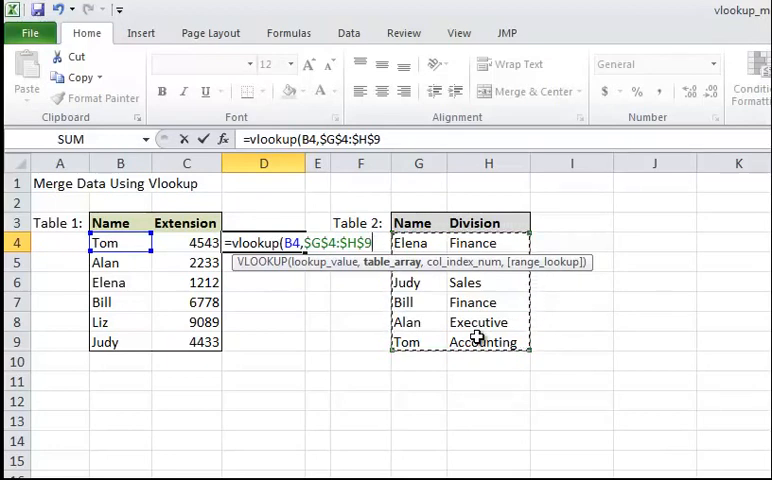
Complete the formula with column index 2 and FALSE for exact match, returning Accounting
{"action": "type", "text": ","}
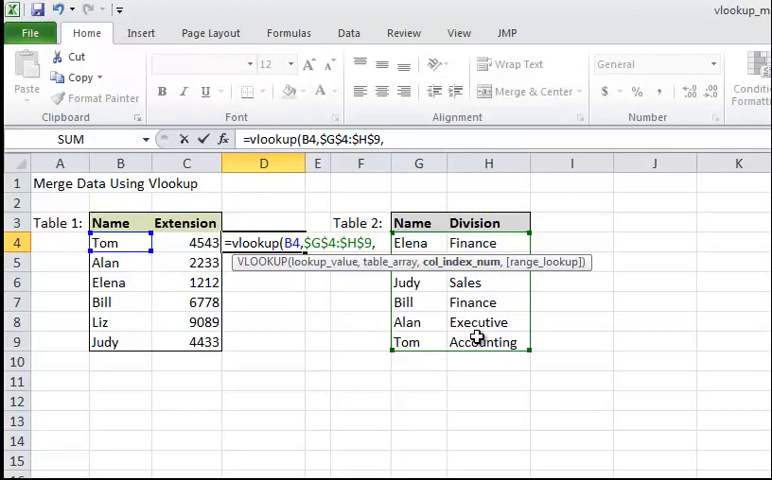
{"action": "type", "text": "2"}
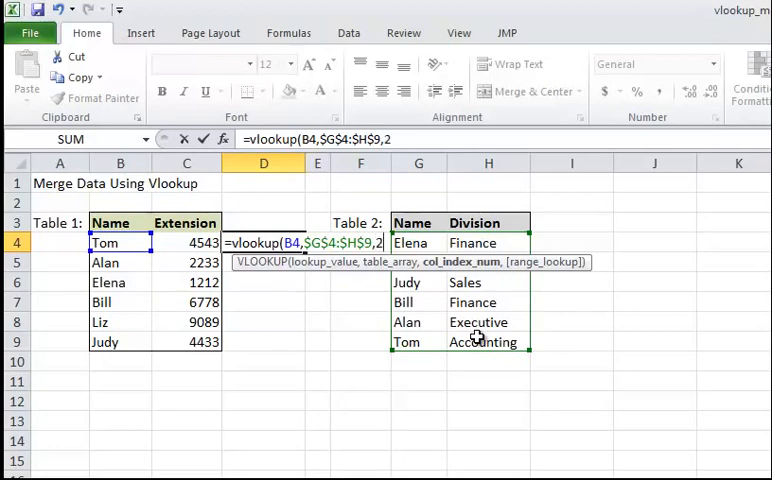
{"action": "type", "text": ","}
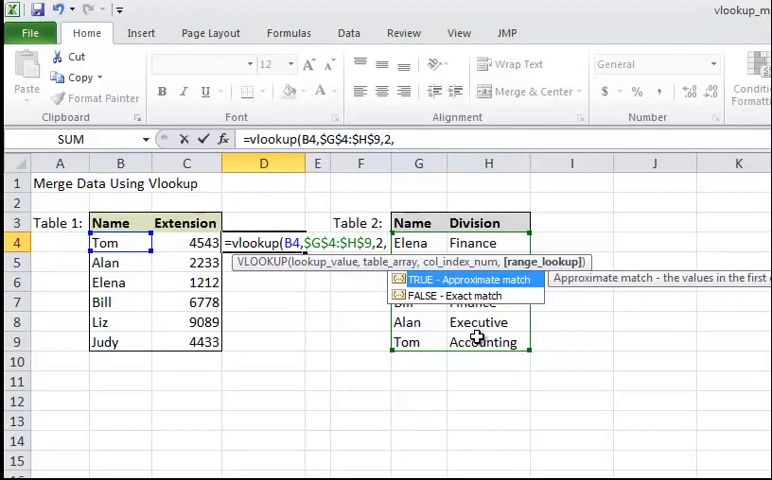
{"action": "type", "text": "false)"}
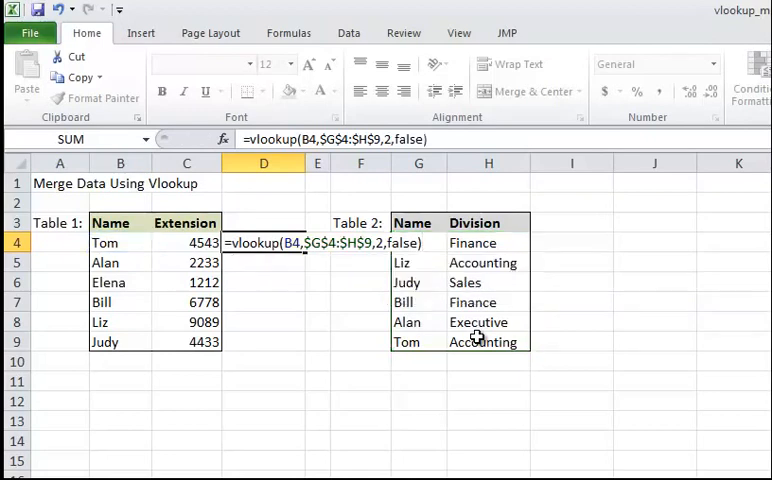
{"action": "key", "text": "Return"}
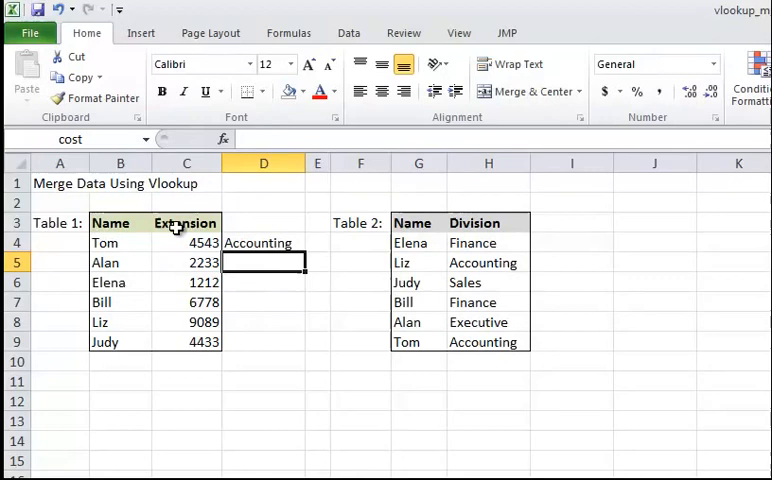
{"action": "mouse_move", "coordinate": [384, 244]}
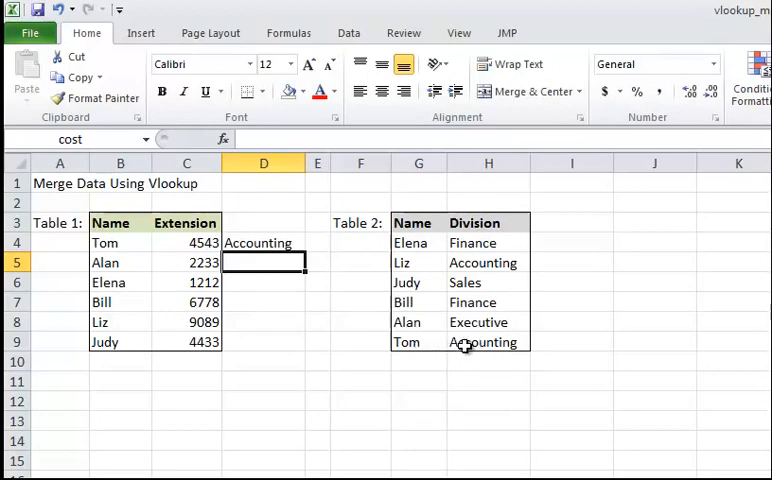
{"action": "mouse_move", "coordinate": [484, 350]}
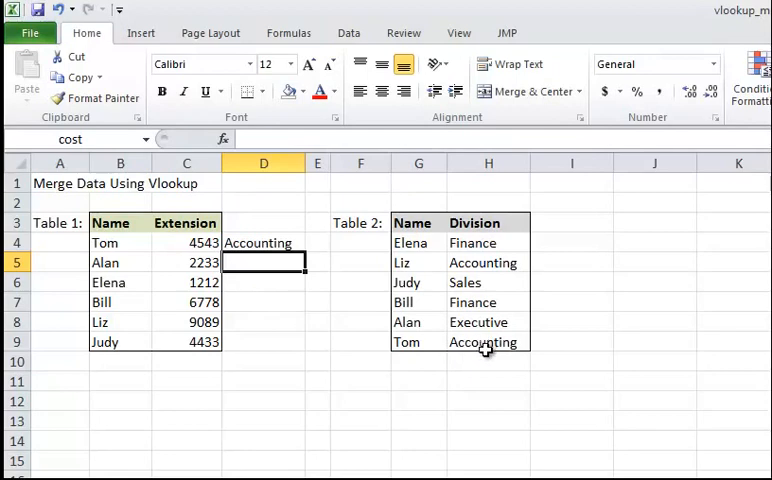
Fill the lookup formula down D4:D9 so every name shows its division
{"action": "left_click", "coordinate": [264, 244]}
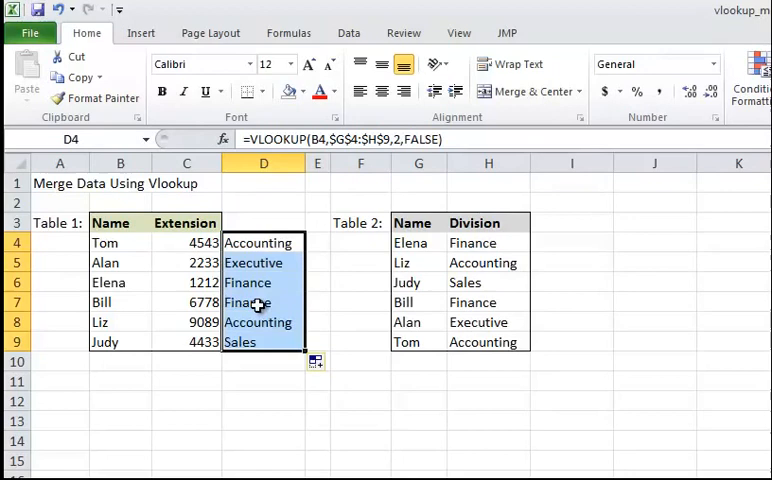
{"action": "mouse_move", "coordinate": [372, 312]}
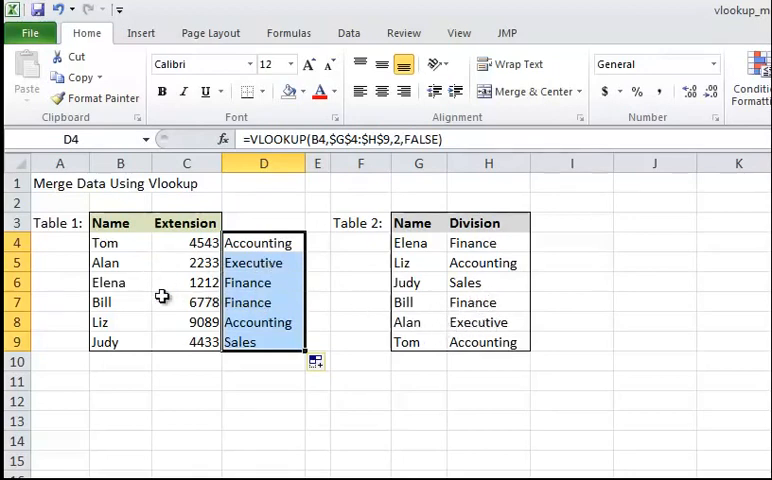
{"action": "mouse_move", "coordinate": [418, 244]}
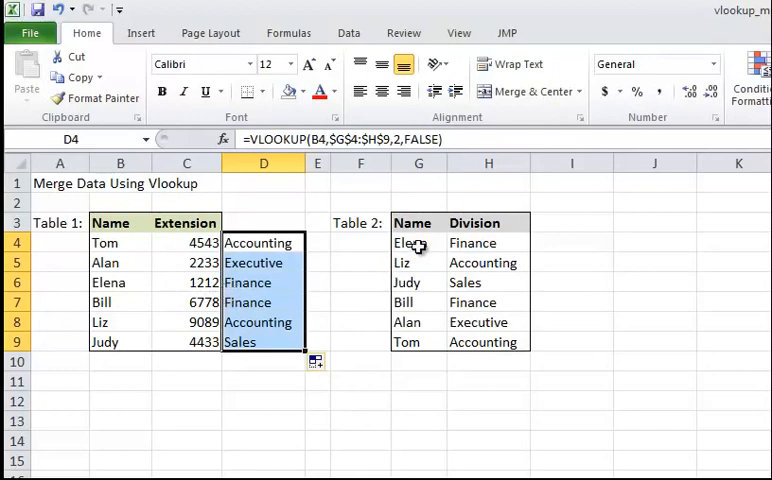
{"action": "mouse_move", "coordinate": [398, 302]}
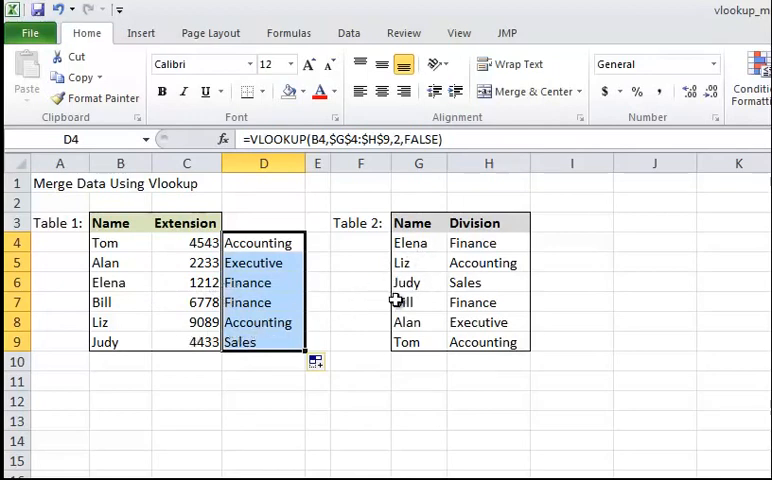
{"action": "mouse_move", "coordinate": [372, 306]}
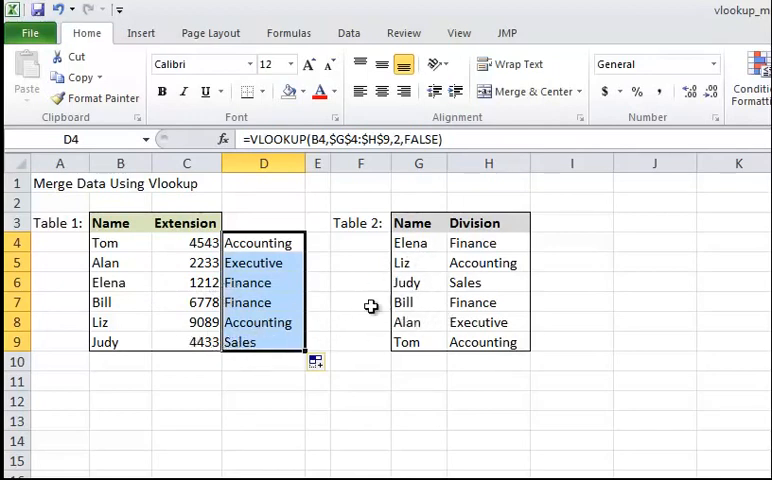
{"action": "left_click", "coordinate": [264, 222]}
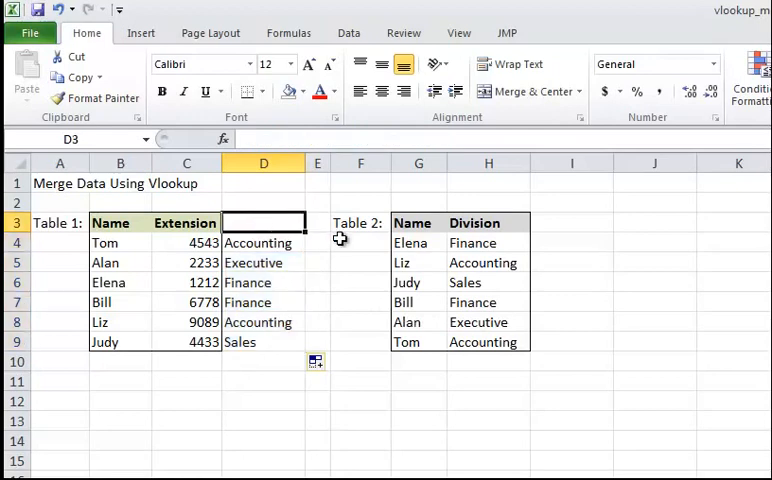
Head column D with 'Division' and bring up the border options for the table range
{"action": "type", "text": "Dvi"}
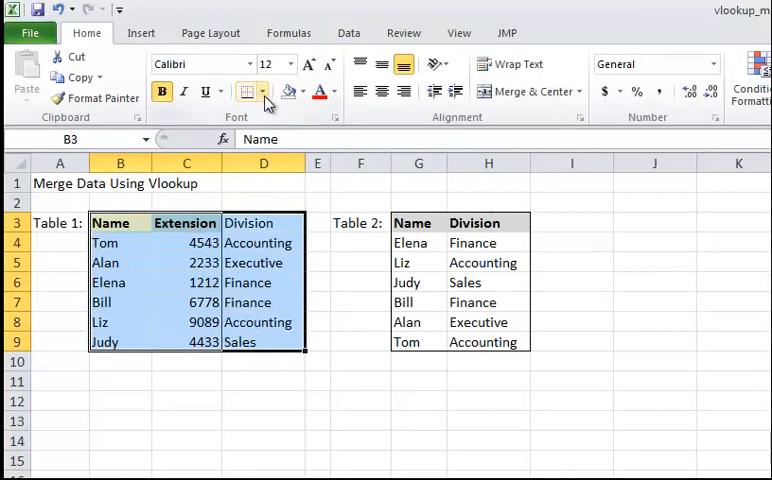
{"action": "left_click", "coordinate": [264, 92]}
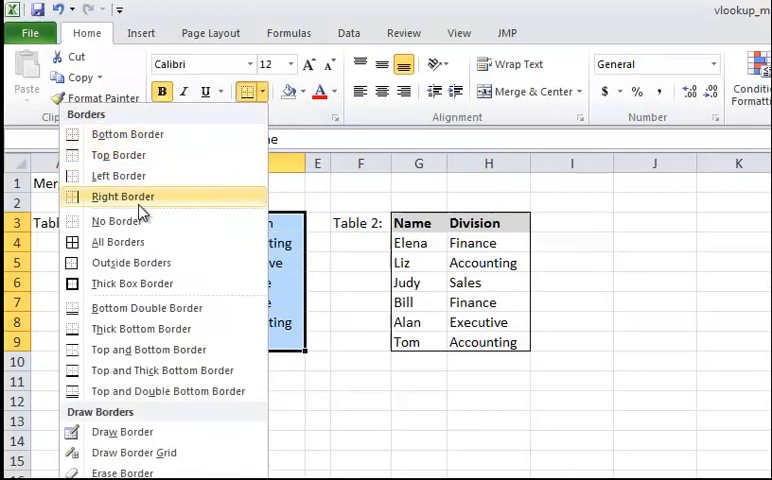
{"action": "mouse_move", "coordinate": [140, 248]}
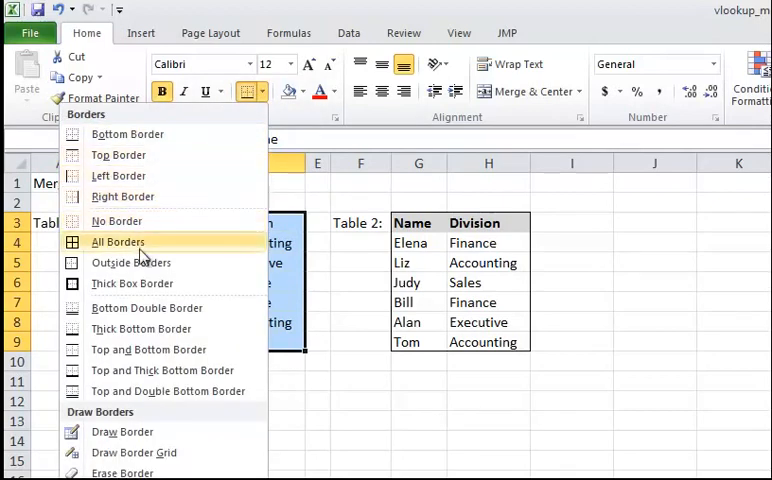